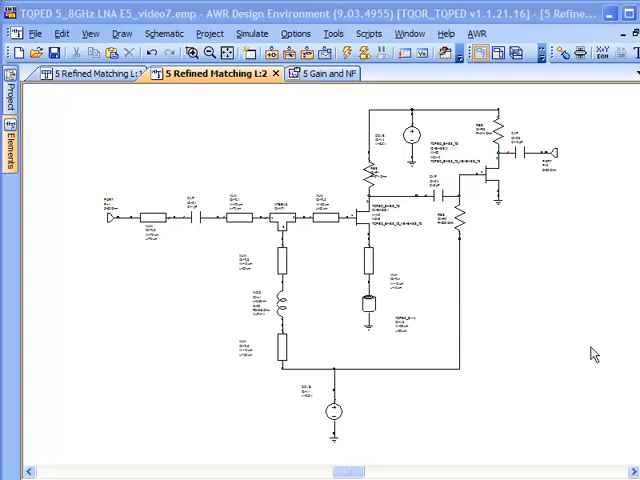
{"action": "mouse_move", "coordinate": [558, 270]}
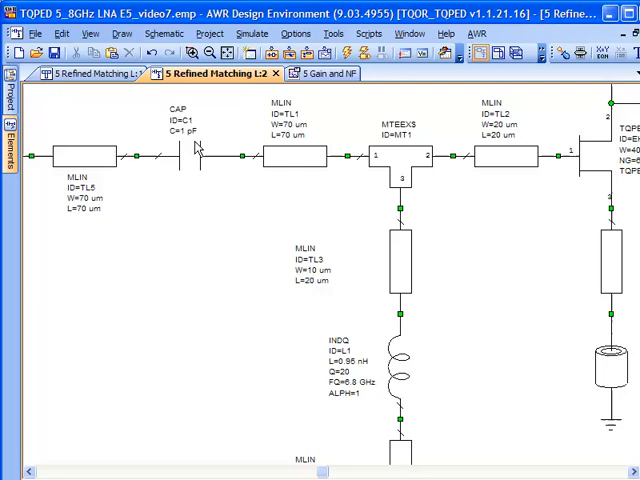
{"action": "mouse_move", "coordinate": [228, 264]}
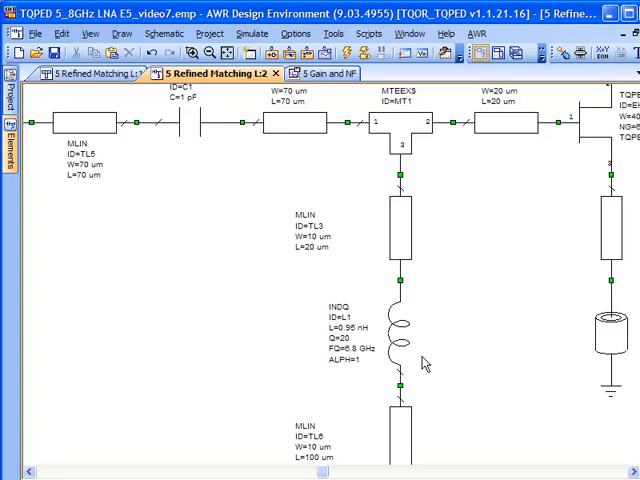
Select the L1 inductor element to replace it with the TQPED_MRIND2 spiral.
{"action": "left_click", "coordinate": [400, 332]}
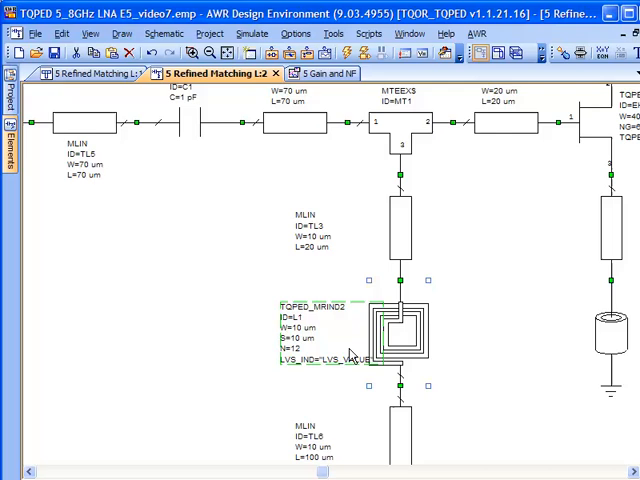
{"action": "mouse_move", "coordinate": [260, 376]}
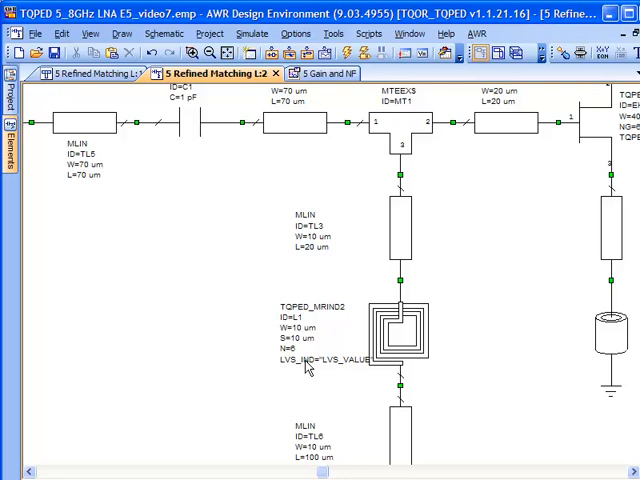
{"action": "mouse_move", "coordinate": [410, 376]}
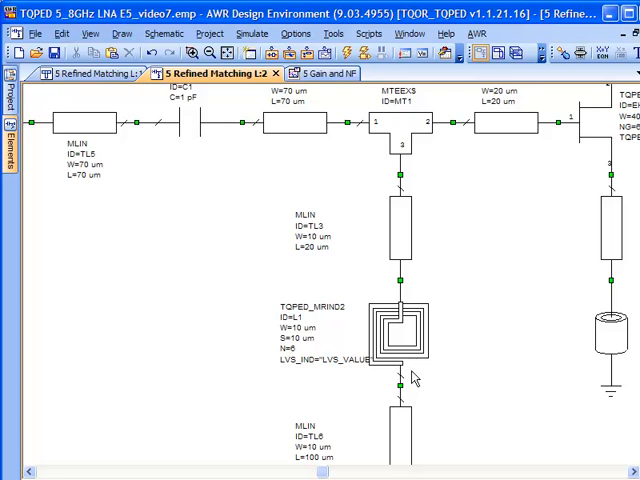
{"action": "mouse_move", "coordinate": [436, 376]}
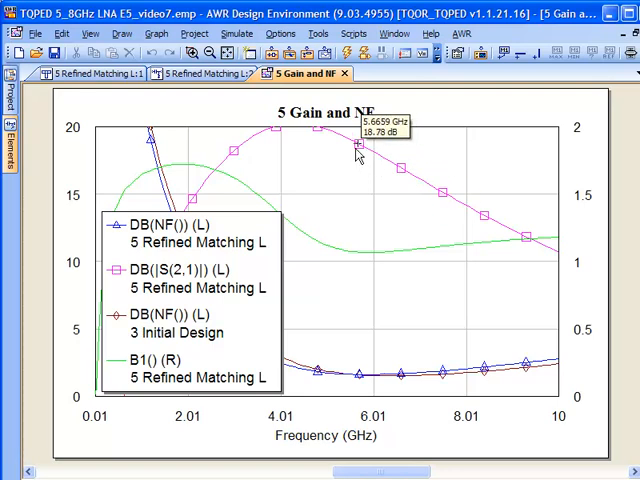
{"action": "mouse_move", "coordinate": [364, 152]}
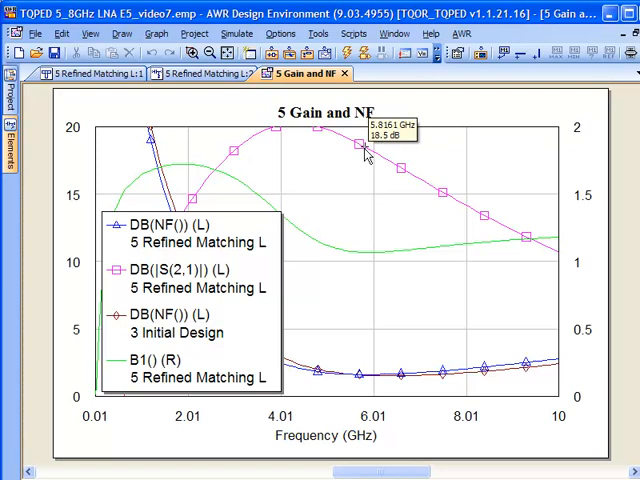
{"action": "mouse_move", "coordinate": [348, 378]}
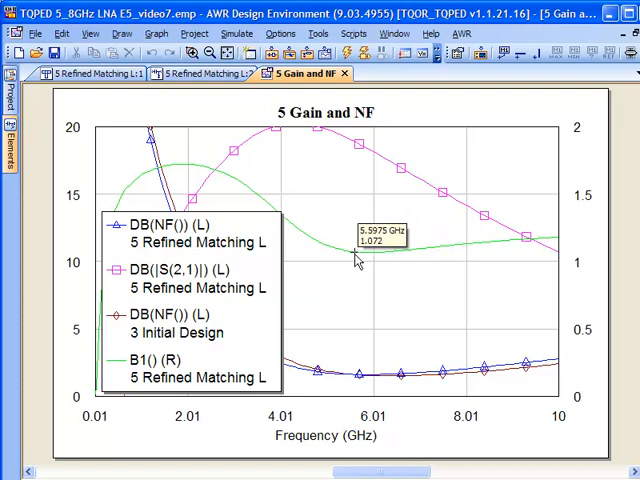
{"action": "mouse_move", "coordinate": [370, 260]}
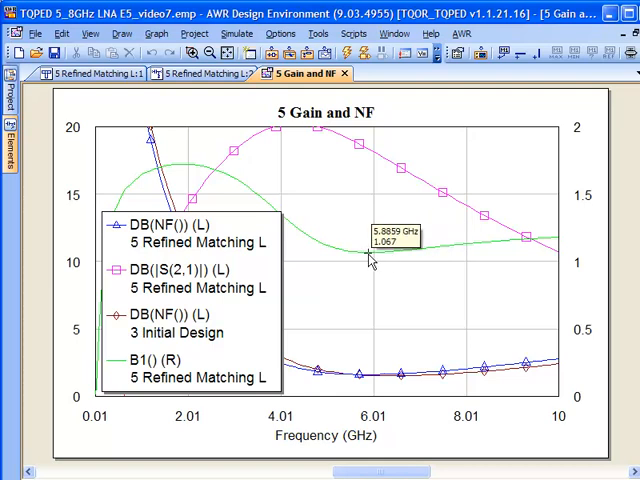
{"action": "mouse_move", "coordinate": [364, 258]}
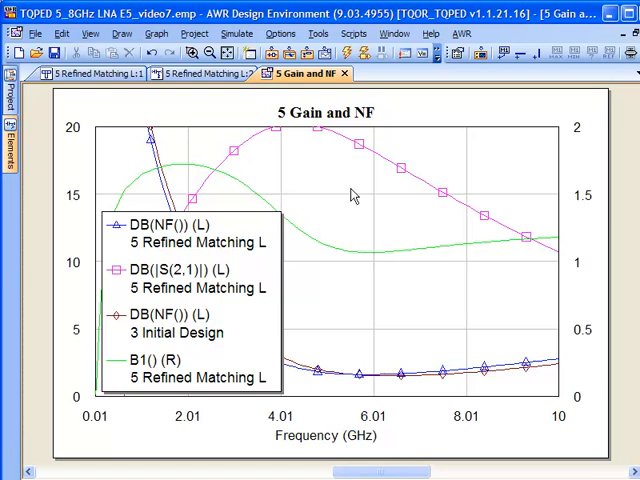
{"action": "mouse_move", "coordinate": [168, 104]}
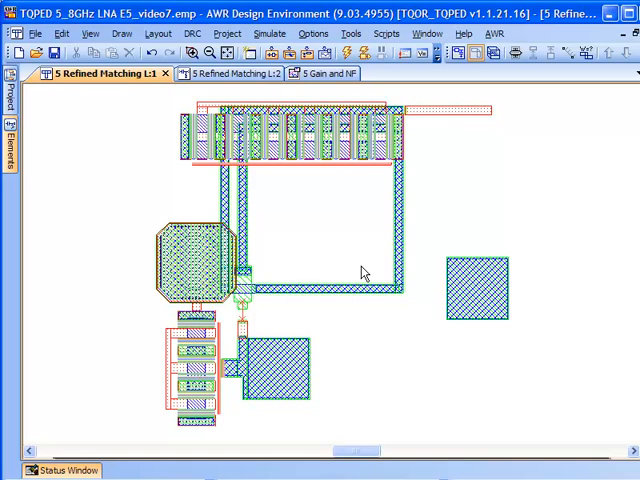
Clear the current selection in the refined matching layout view.
{"action": "left_click", "coordinate": [230, 72]}
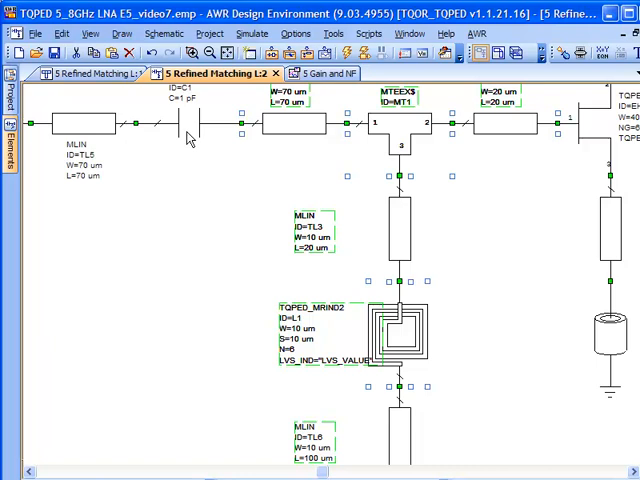
{"action": "mouse_move", "coordinate": [190, 140]}
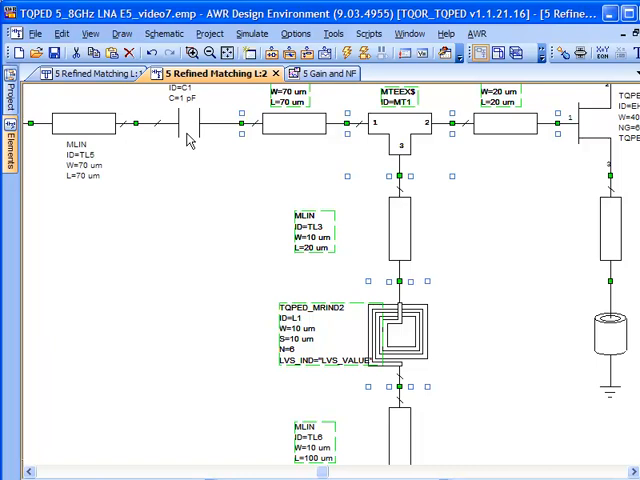
{"action": "mouse_move", "coordinate": [190, 140]}
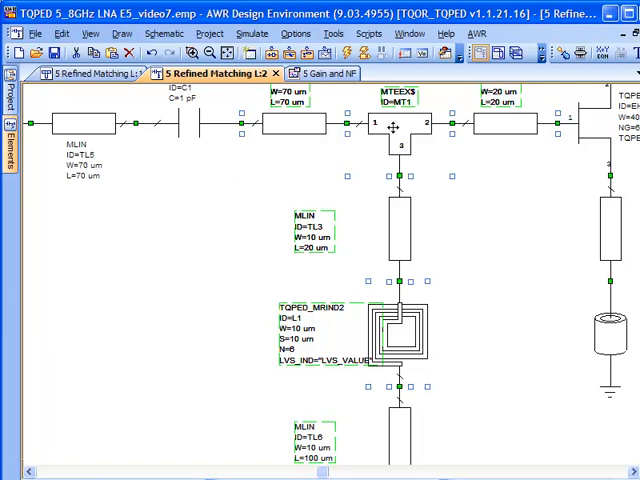
Bring up the context menu for the selected TL1 line and MTEE$1 tee.
{"action": "right_click", "coordinate": [392, 128]}
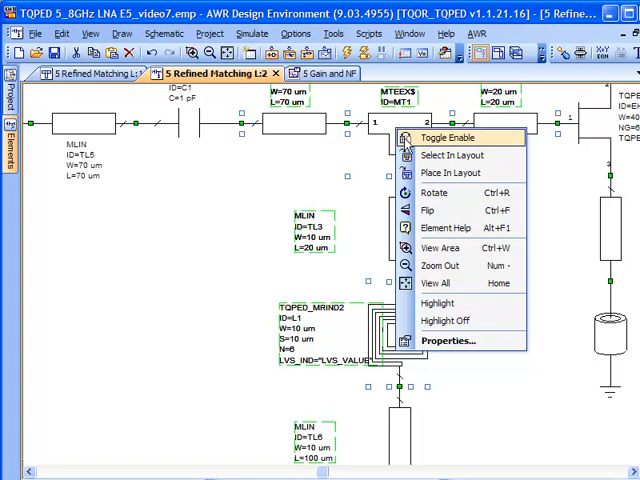
{"action": "mouse_move", "coordinate": [450, 156]}
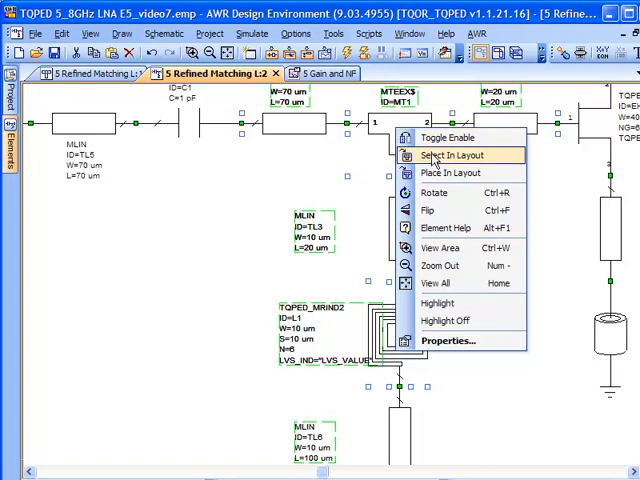
Use Select In Layout to highlight TL1 and MTEE$1 cells in the L1 layout.
{"action": "left_click", "coordinate": [450, 156]}
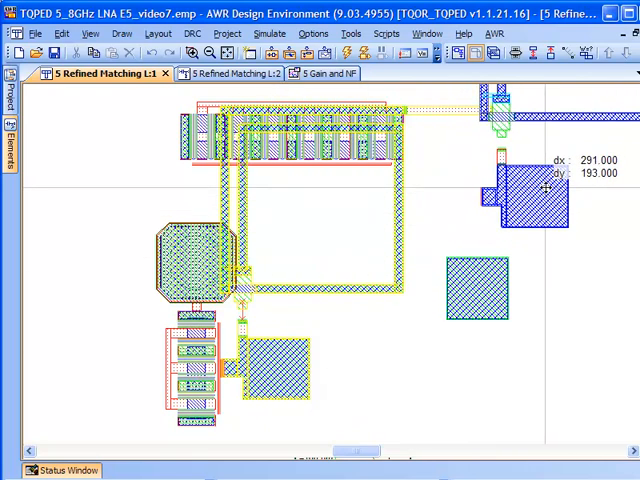
{"action": "right_click", "coordinate": [304, 210]}
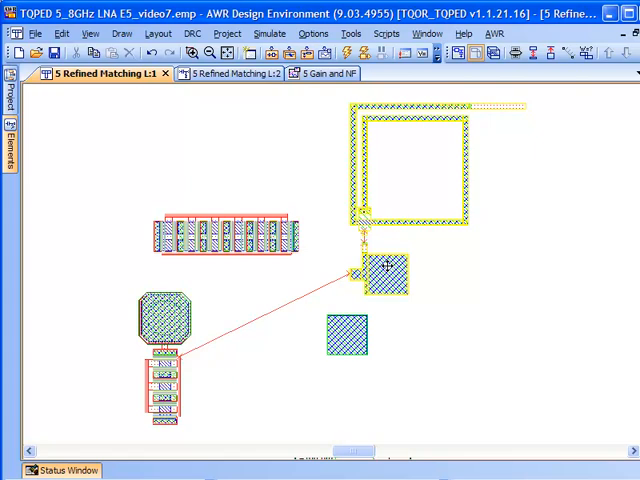
{"action": "mouse_move", "coordinate": [384, 264]}
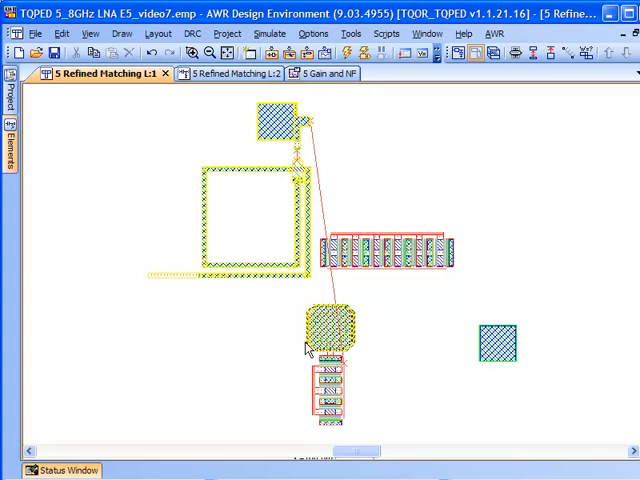
Move the inductor group above the square loop and zoom to View Area around it.
{"action": "left_click", "coordinate": [328, 330]}
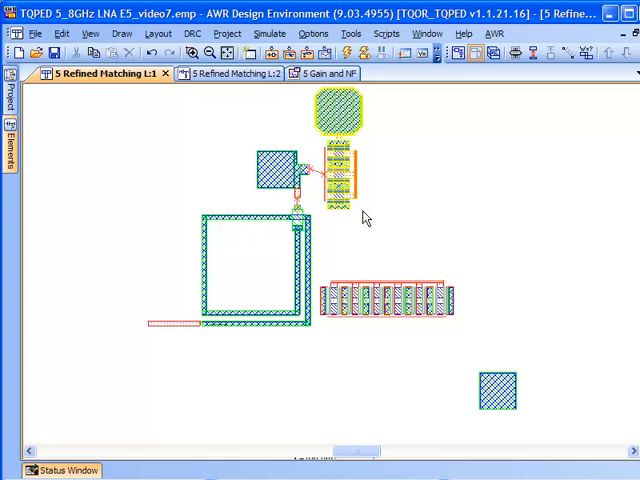
{"action": "mouse_move", "coordinate": [282, 252]}
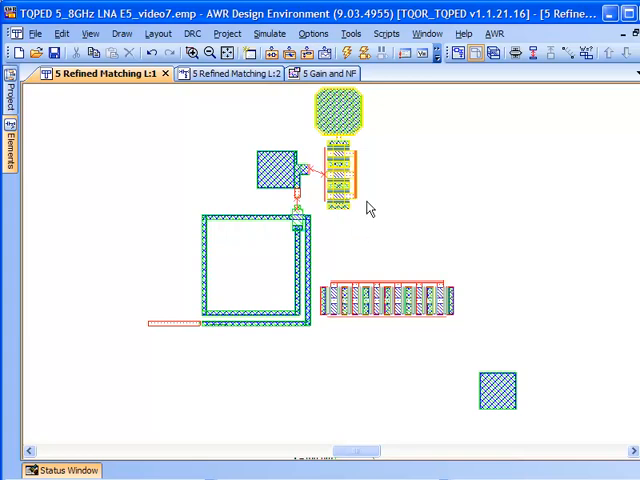
{"action": "mouse_move", "coordinate": [332, 240]}
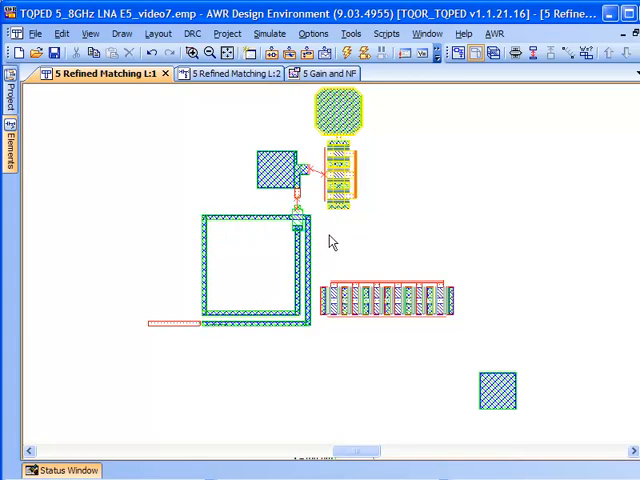
{"action": "mouse_move", "coordinate": [420, 144]}
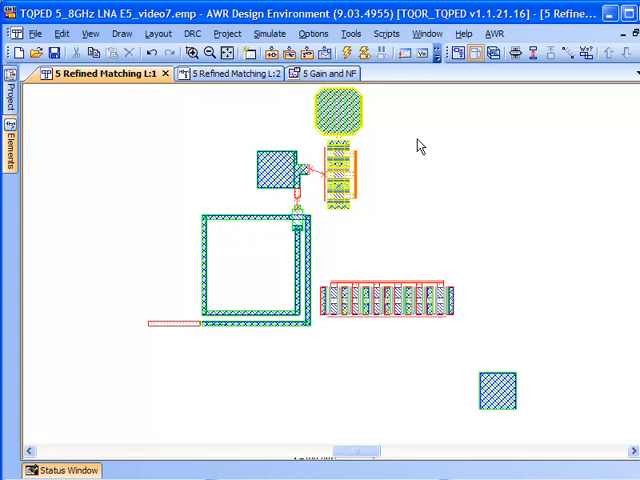
{"action": "right_click", "coordinate": [404, 158]}
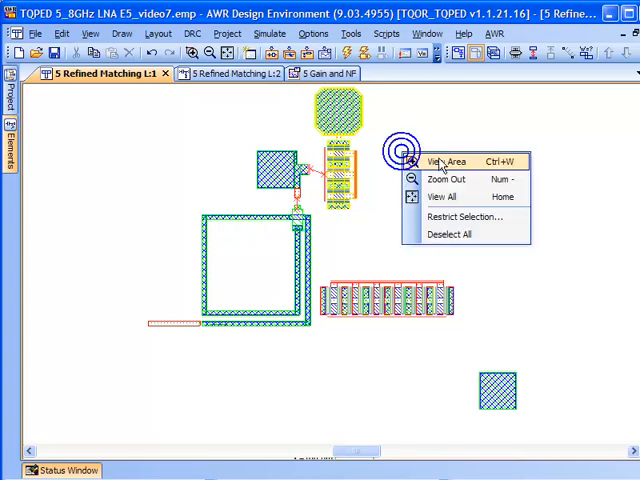
{"action": "left_click", "coordinate": [444, 160]}
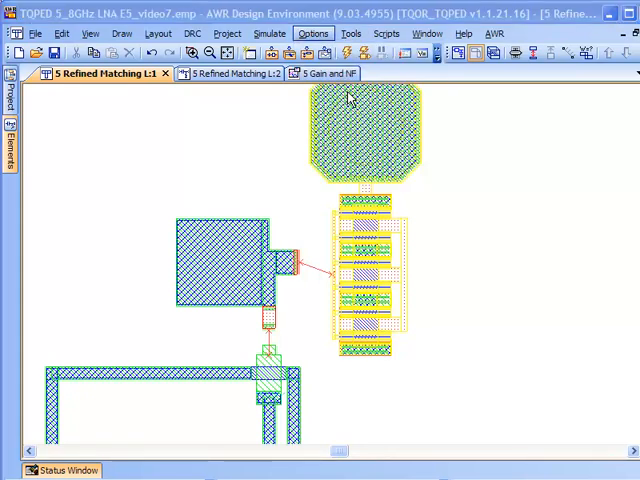
Set Layout Options snap together to Manual snap for all objects.
{"action": "left_click", "coordinate": [312, 32]}
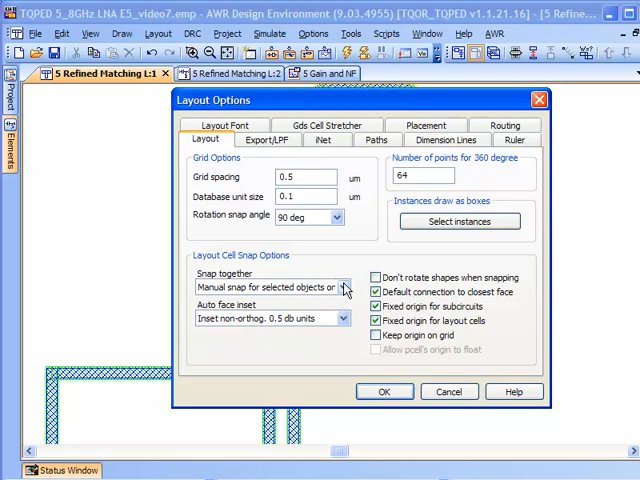
{"action": "left_click", "coordinate": [344, 288]}
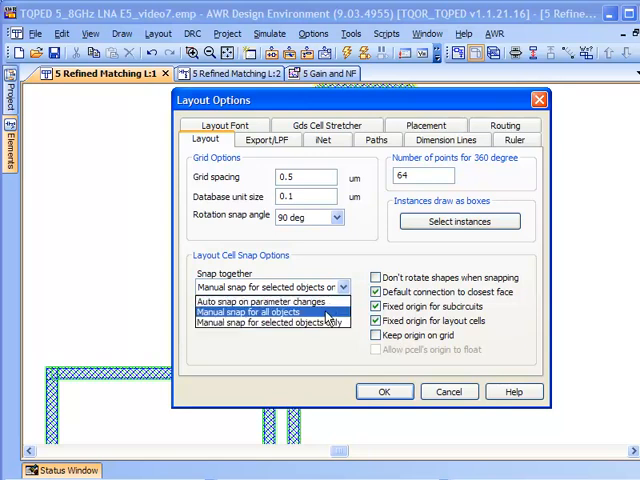
{"action": "left_click", "coordinate": [270, 322]}
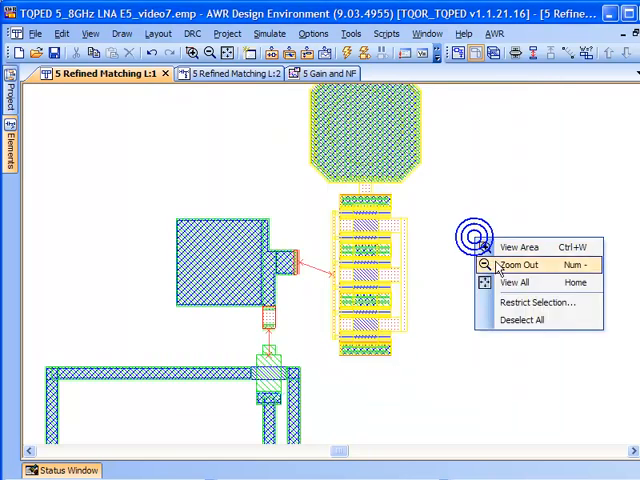
{"action": "left_click", "coordinate": [518, 264]}
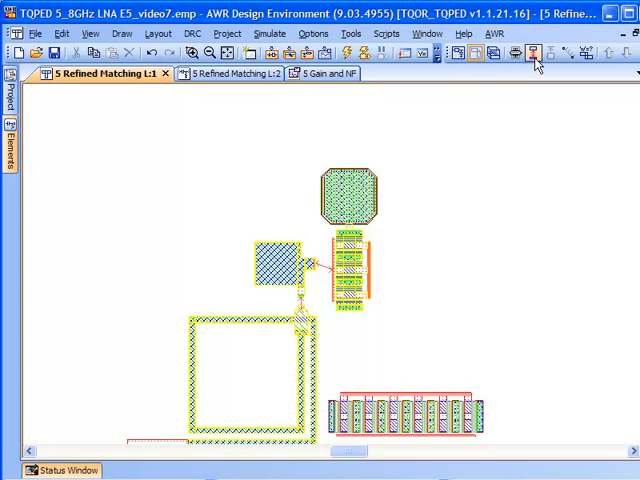
{"action": "mouse_move", "coordinate": [532, 52]}
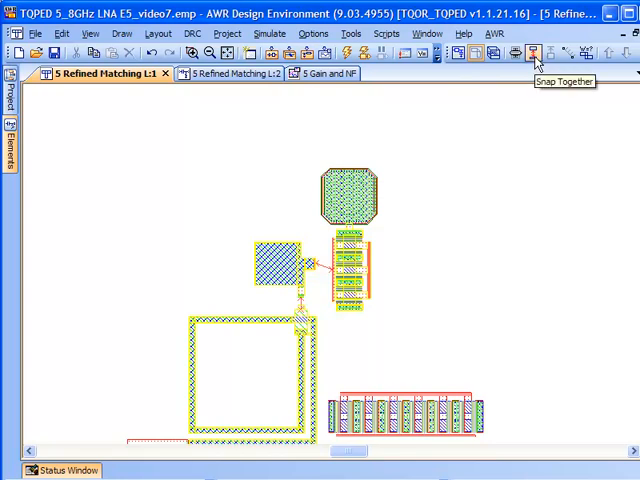
{"action": "left_click", "coordinate": [532, 52]}
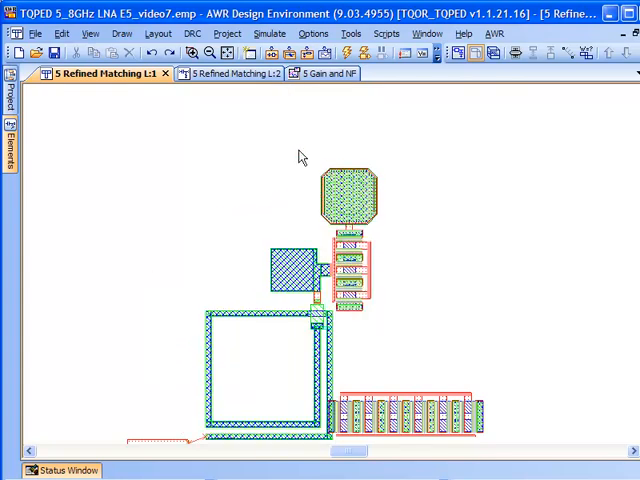
{"action": "mouse_move", "coordinate": [308, 216]}
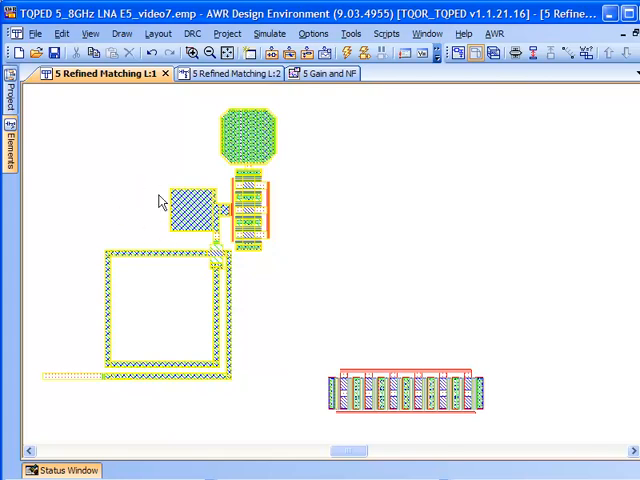
{"action": "mouse_move", "coordinate": [136, 230]}
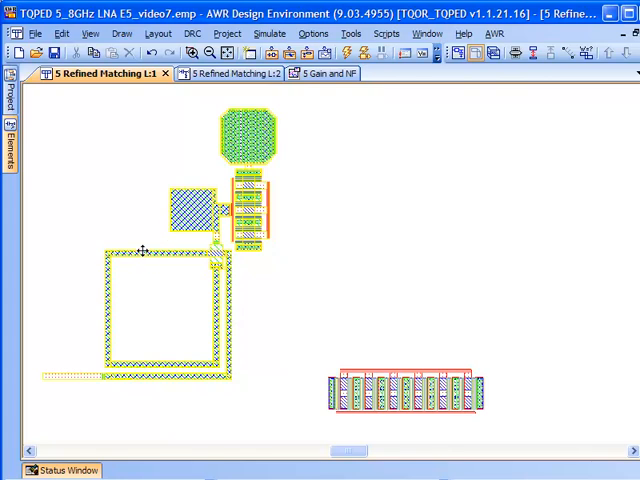
{"action": "mouse_move", "coordinate": [152, 226]}
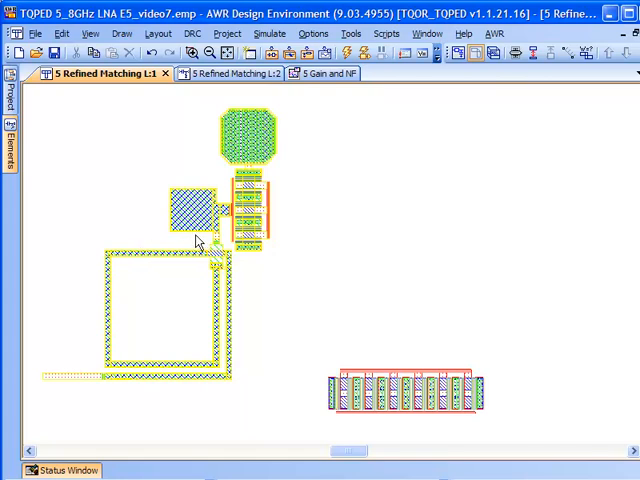
{"action": "mouse_move", "coordinate": [220, 256]}
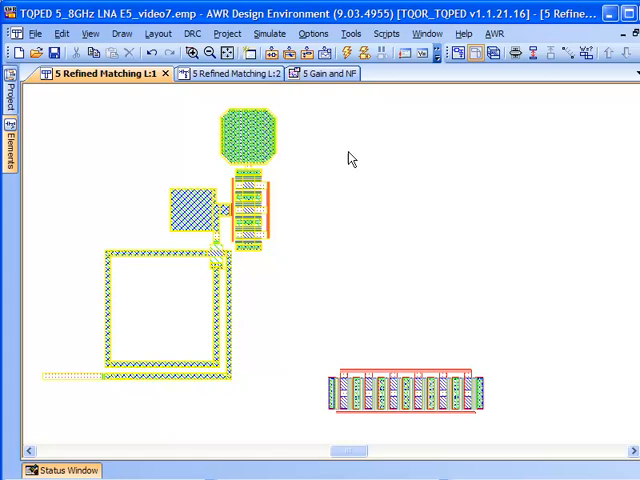
{"action": "mouse_move", "coordinate": [364, 144]}
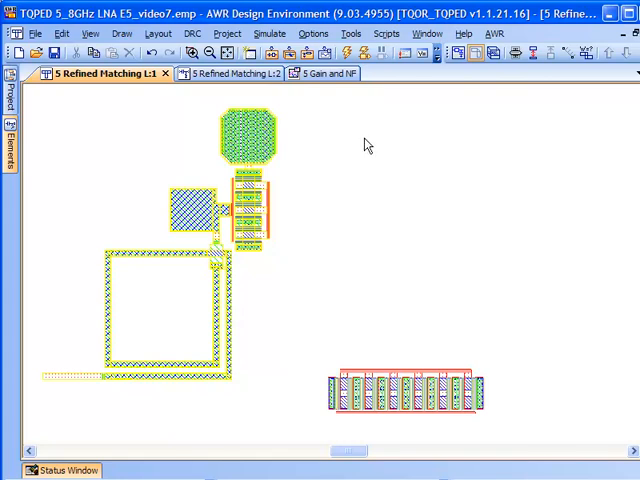
Switch to the 5 Refined Matching L2 schematic window.
{"action": "left_click", "coordinate": [236, 72]}
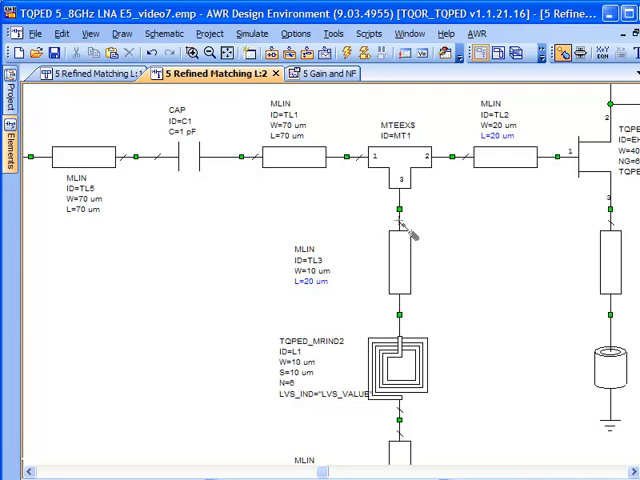
{"action": "mouse_move", "coordinate": [420, 280]}
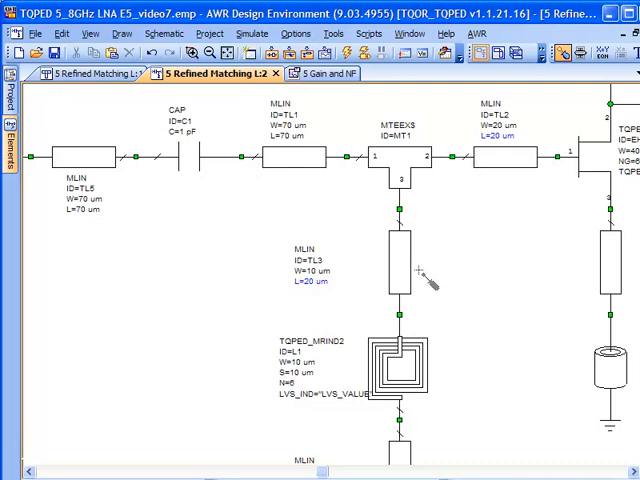
{"action": "mouse_move", "coordinate": [428, 364]}
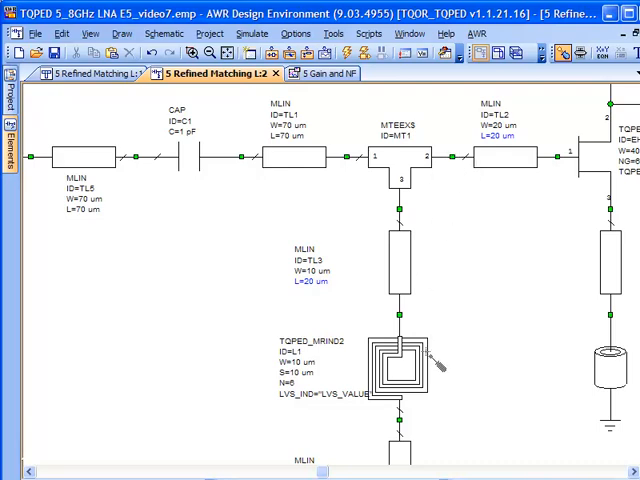
{"action": "mouse_move", "coordinate": [424, 360]}
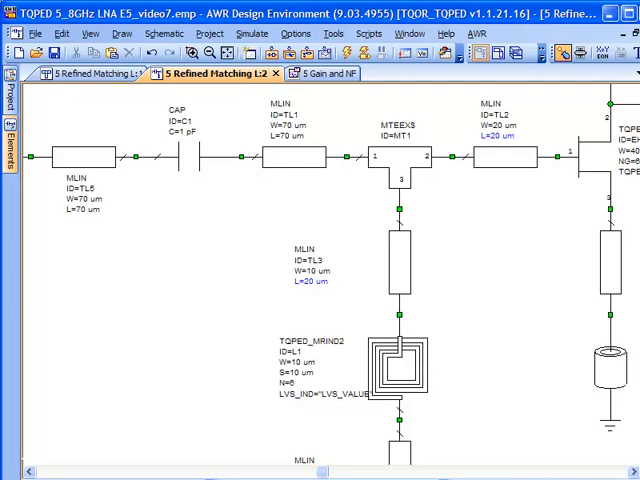
{"action": "mouse_move", "coordinate": [580, 96]}
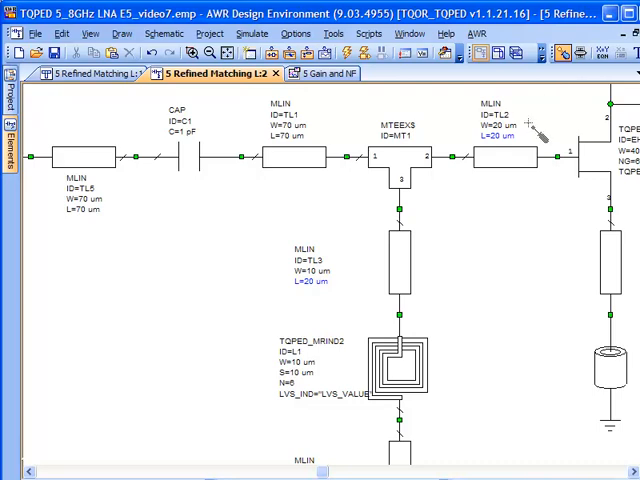
{"action": "mouse_move", "coordinate": [540, 130]}
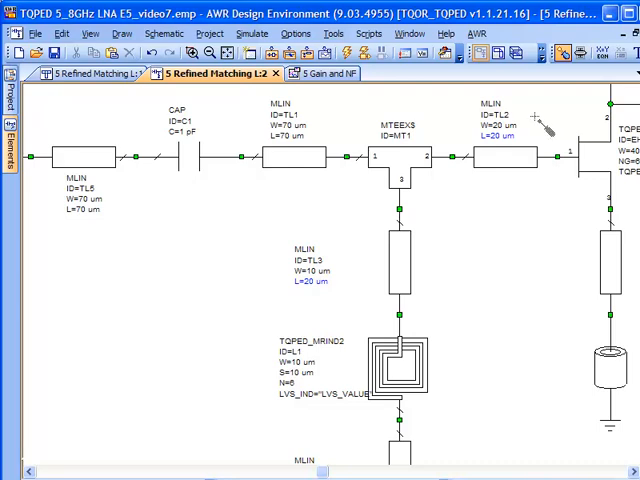
{"action": "mouse_move", "coordinate": [540, 126]}
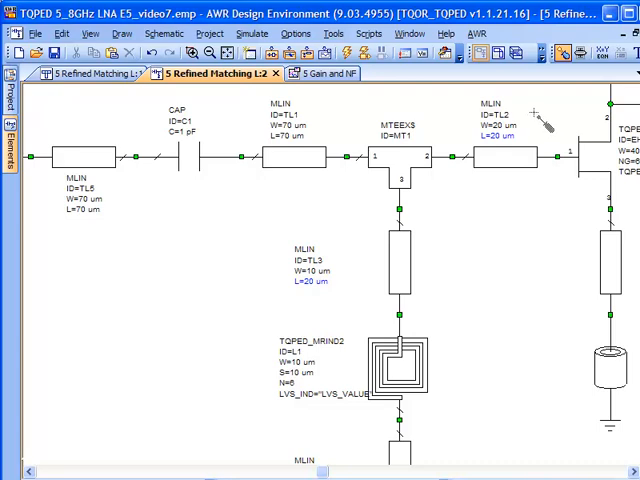
{"action": "mouse_move", "coordinate": [540, 116]}
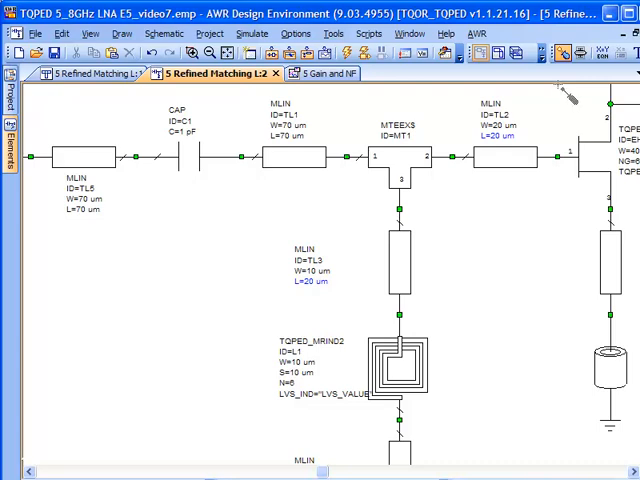
{"action": "mouse_move", "coordinate": [564, 96]}
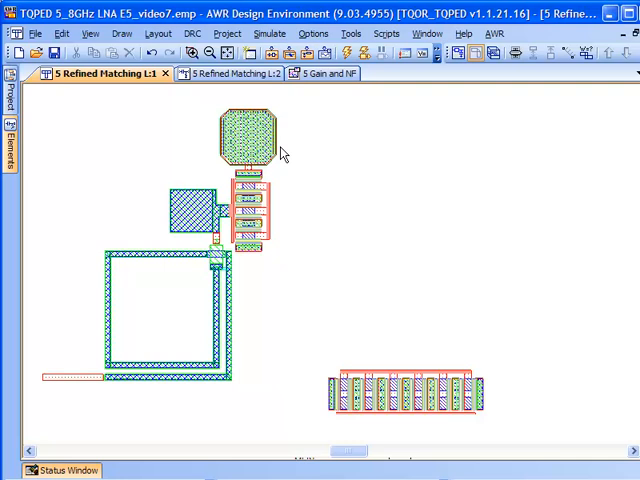
{"action": "mouse_move", "coordinate": [284, 152]}
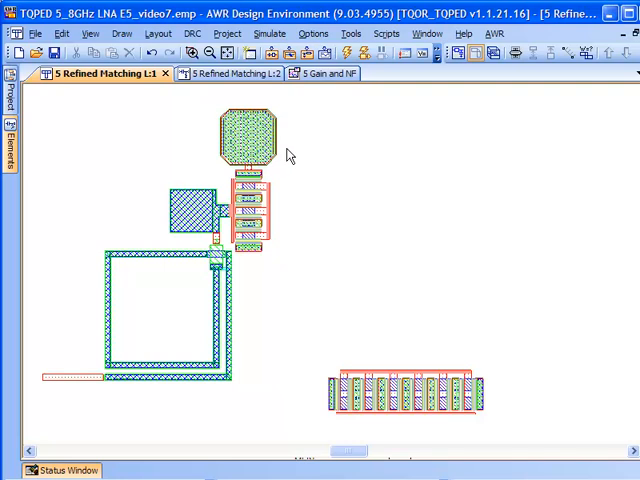
Confirm Layout Options snap together is Auto snap on parameter changes and accept.
{"action": "left_click", "coordinate": [312, 32]}
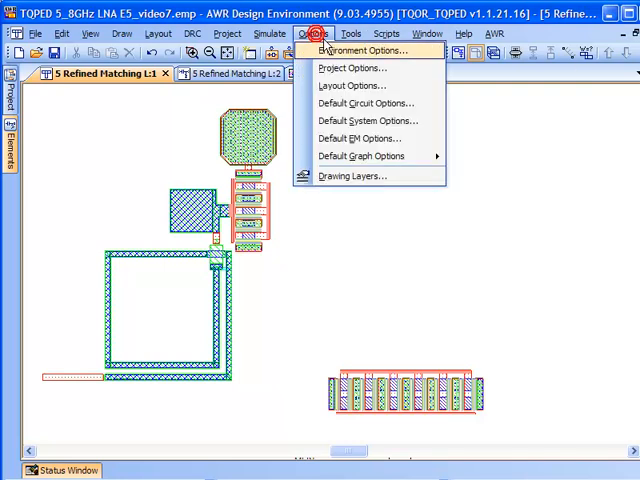
{"action": "left_click", "coordinate": [352, 84]}
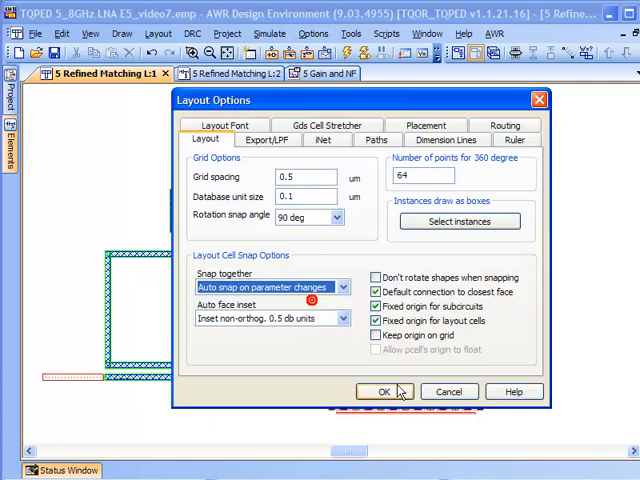
{"action": "left_click", "coordinate": [384, 392]}
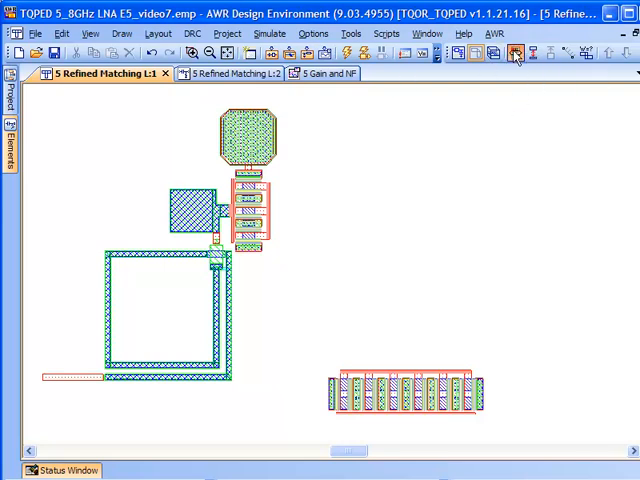
In the Variable Tuner, lengthen TL3L to about 38.6 with TL2L at 33.5.
{"action": "left_click", "coordinate": [512, 54]}
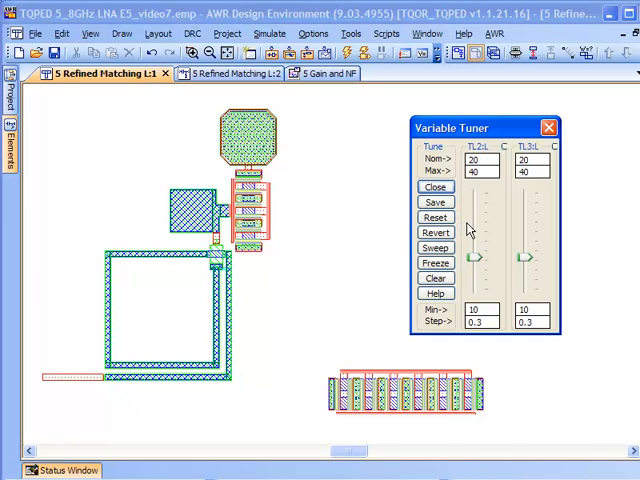
{"action": "mouse_move", "coordinate": [476, 224]}
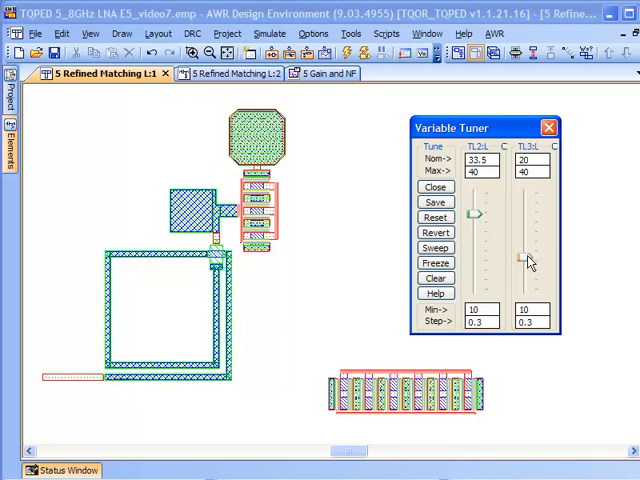
{"action": "left_click_drag", "start_coordinate": [524, 258], "coordinate": [524, 198]}
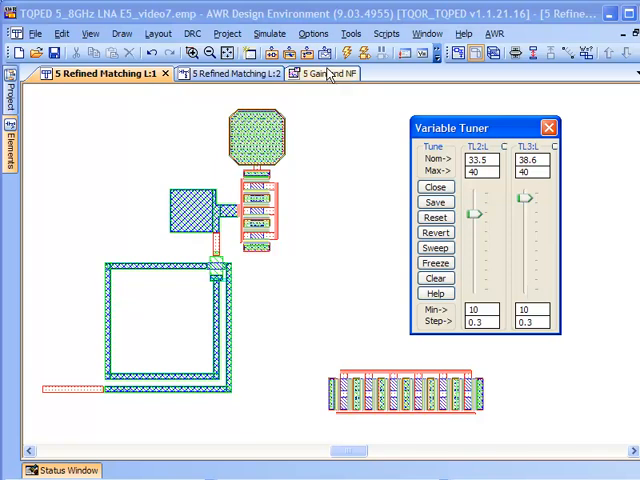
Review the 5 Gain and NF curves, close the tuner and return to the L1 layout.
{"action": "left_click", "coordinate": [320, 72]}
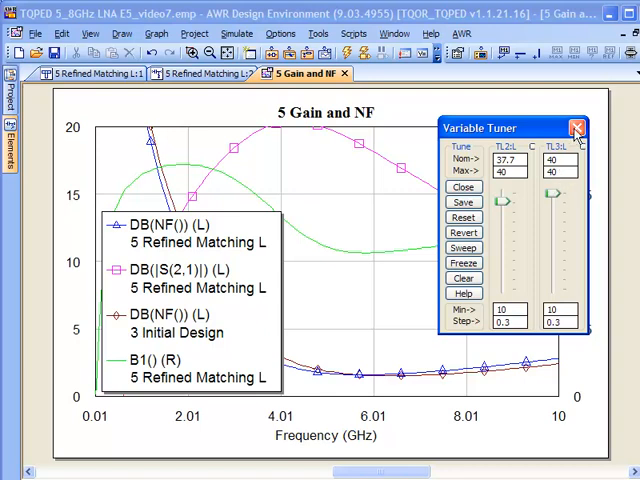
{"action": "mouse_move", "coordinate": [576, 128]}
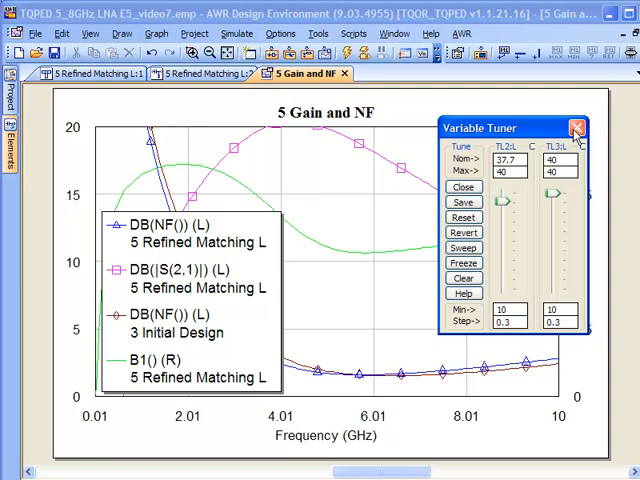
{"action": "left_click", "coordinate": [576, 128]}
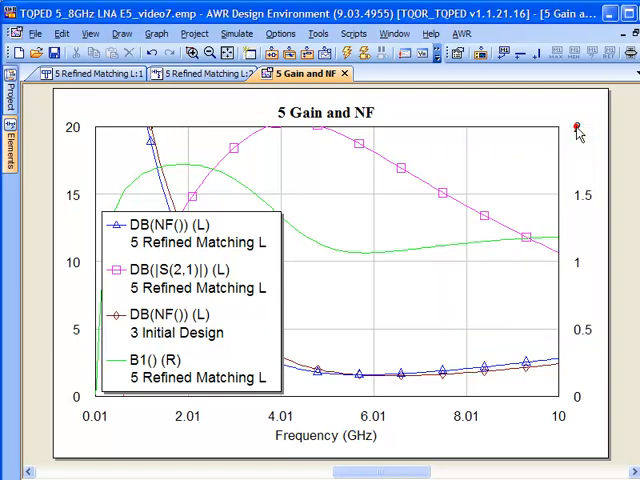
{"action": "left_click", "coordinate": [96, 72]}
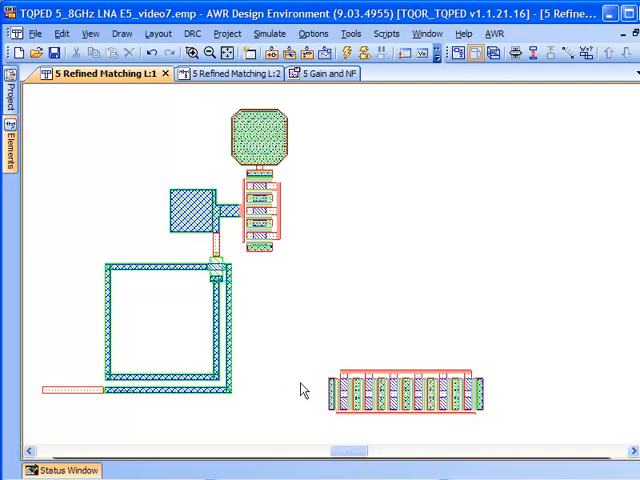
{"action": "mouse_move", "coordinate": [210, 378]}
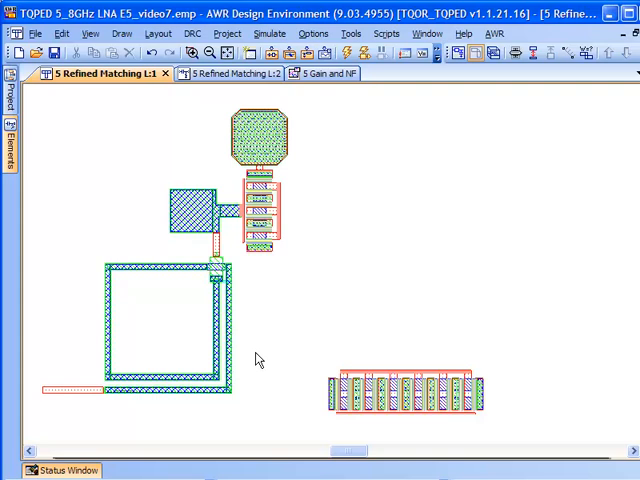
{"action": "mouse_move", "coordinate": [270, 390]}
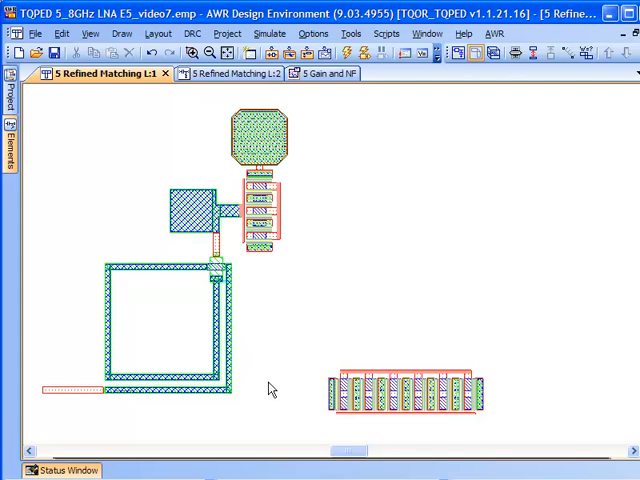
{"action": "mouse_move", "coordinate": [272, 390]}
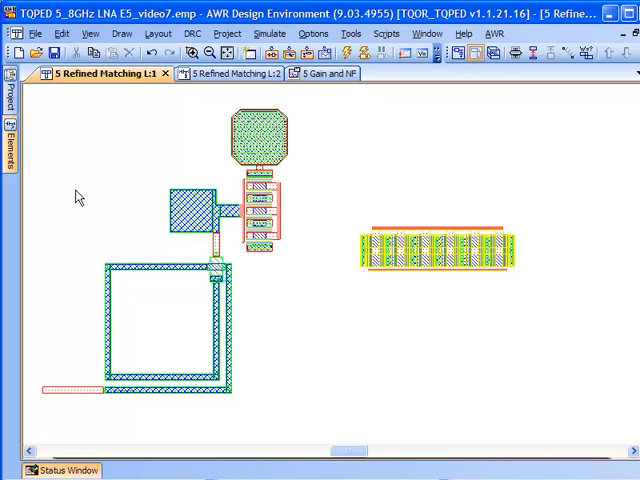
{"action": "mouse_move", "coordinate": [88, 392]}
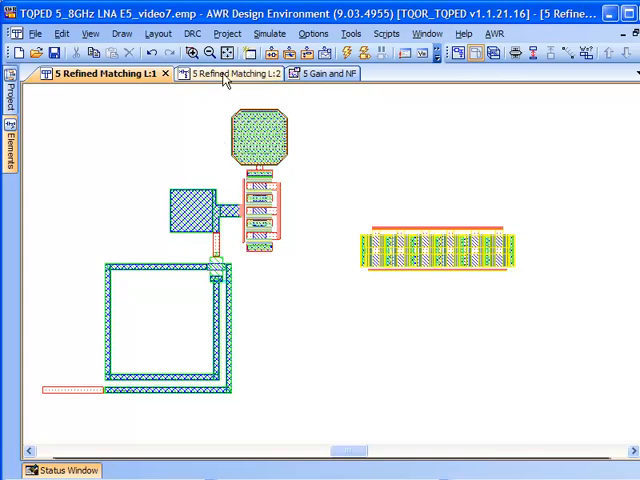
Rename the line element below the spiral inductor to MTRACE in the Refined Matching L2 schematic.
{"action": "left_click", "coordinate": [236, 72]}
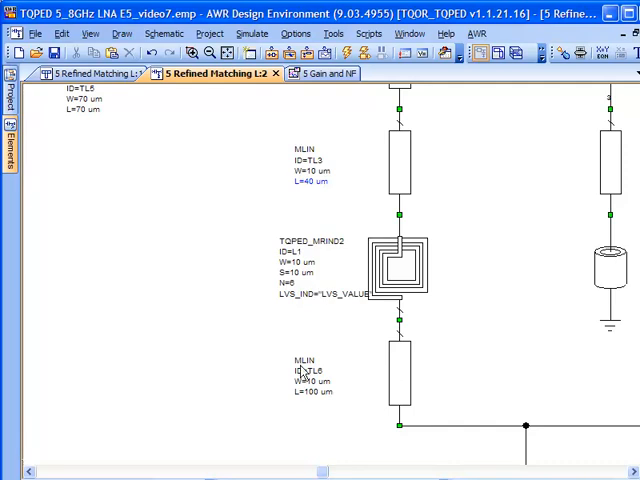
{"action": "double_click", "coordinate": [308, 360]}
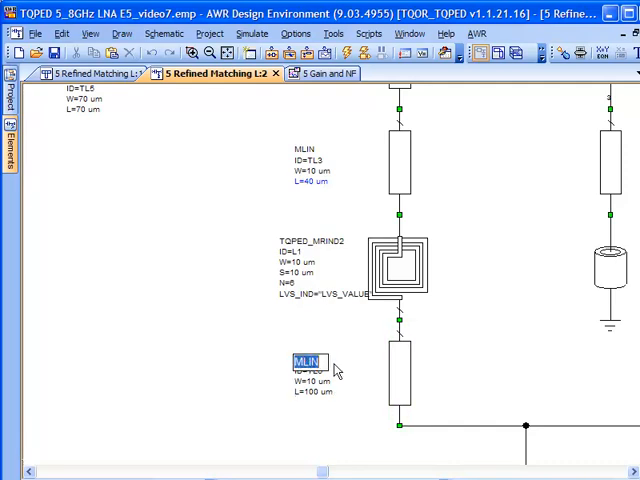
{"action": "type", "text": "MTRACE"}
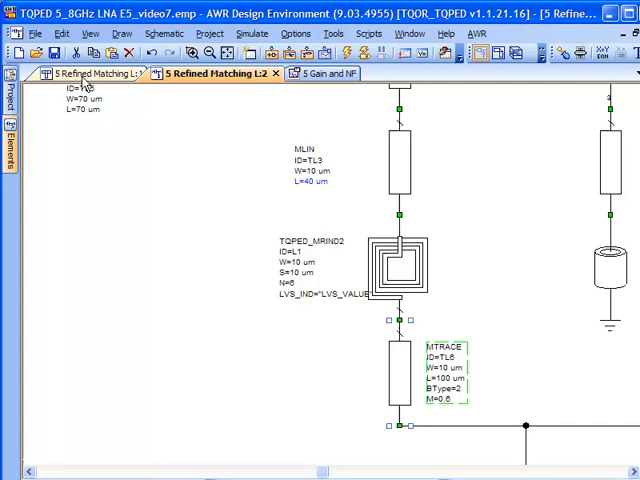
Snap the trace shapes together with the adjoining line in the refined matching layout.
{"action": "left_click", "coordinate": [100, 72]}
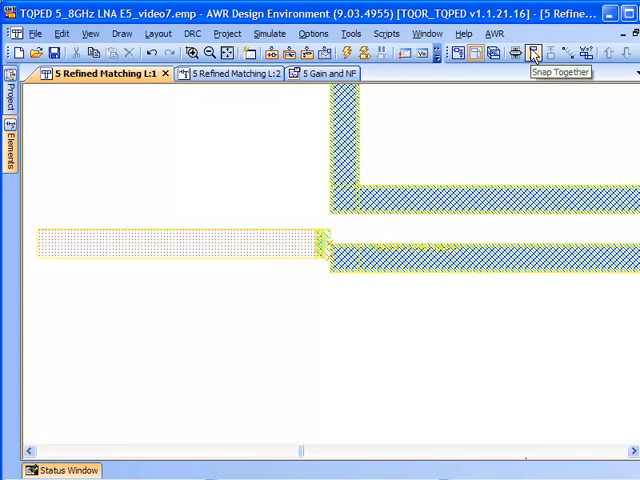
{"action": "mouse_move", "coordinate": [388, 332]}
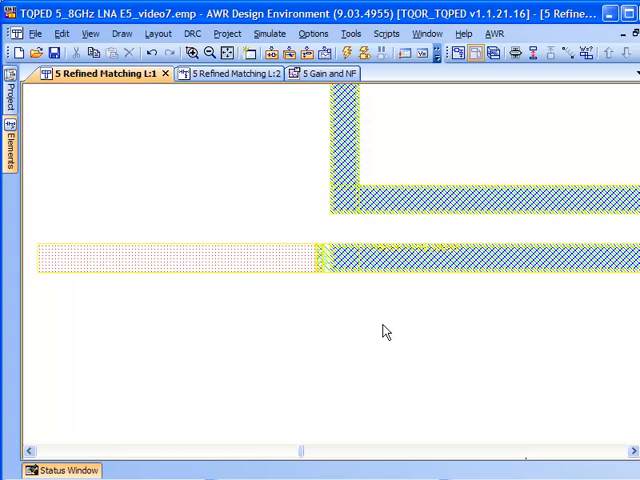
{"action": "left_click", "coordinate": [322, 72]}
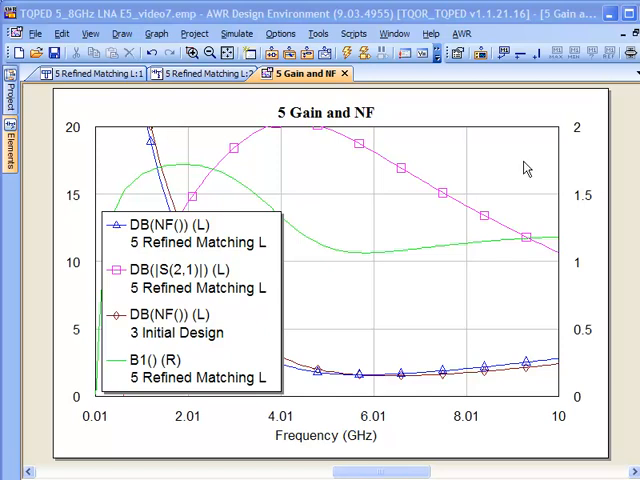
{"action": "left_click", "coordinate": [96, 74]}
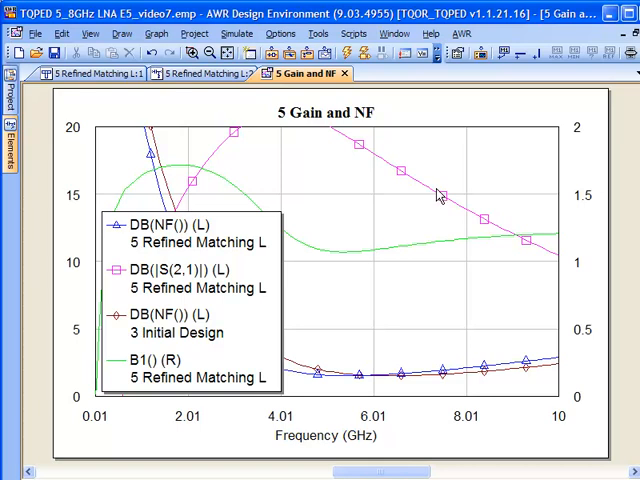
{"action": "mouse_move", "coordinate": [316, 136]}
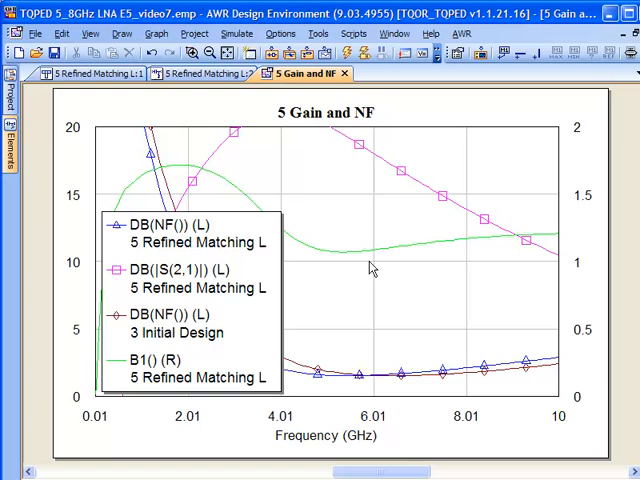
{"action": "mouse_move", "coordinate": [344, 256]}
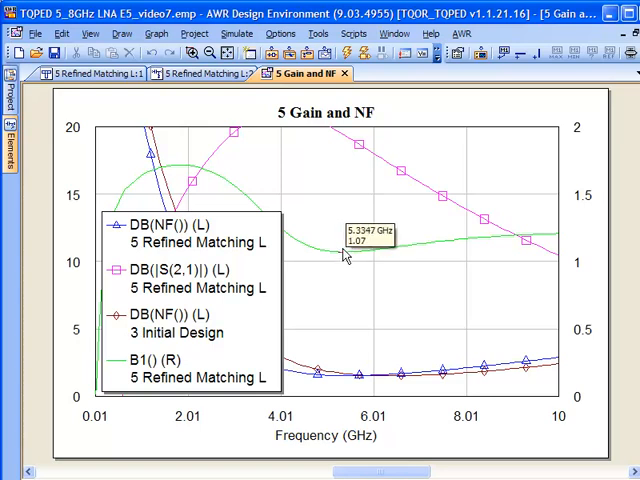
{"action": "mouse_move", "coordinate": [392, 236]}
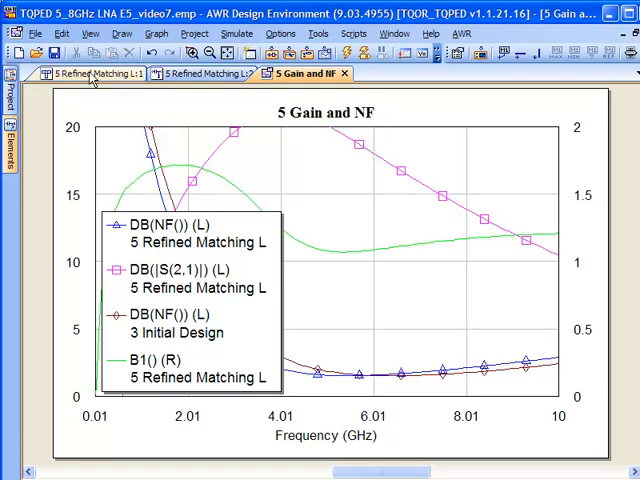
Set the meandered trace's Line Type to Metal1 through its Element Properties.
{"action": "left_click", "coordinate": [96, 72]}
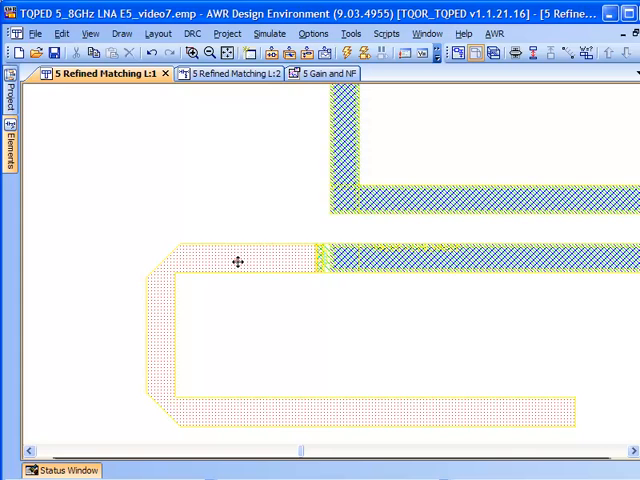
{"action": "right_click", "coordinate": [238, 264]}
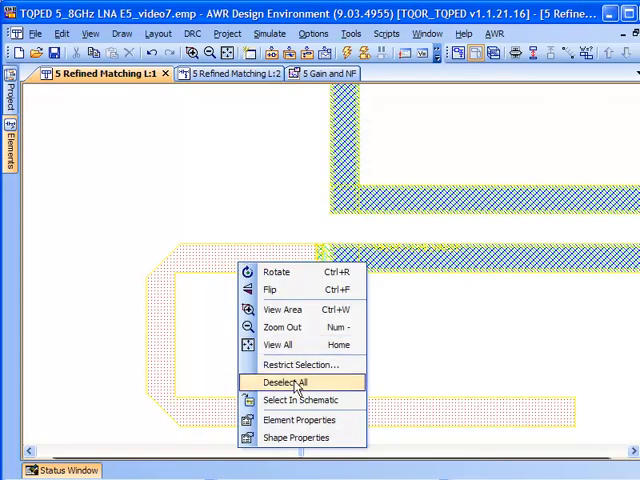
{"action": "left_click", "coordinate": [300, 420]}
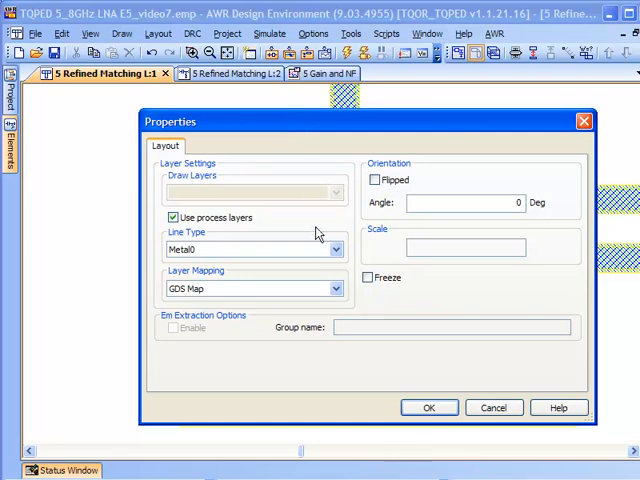
{"action": "left_click", "coordinate": [336, 250]}
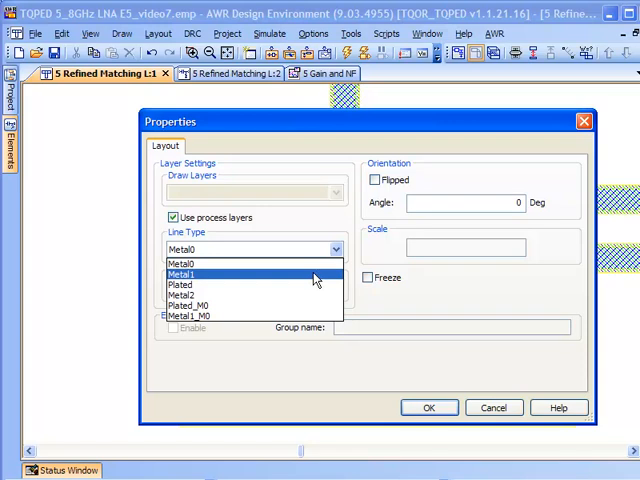
{"action": "left_click", "coordinate": [428, 408]}
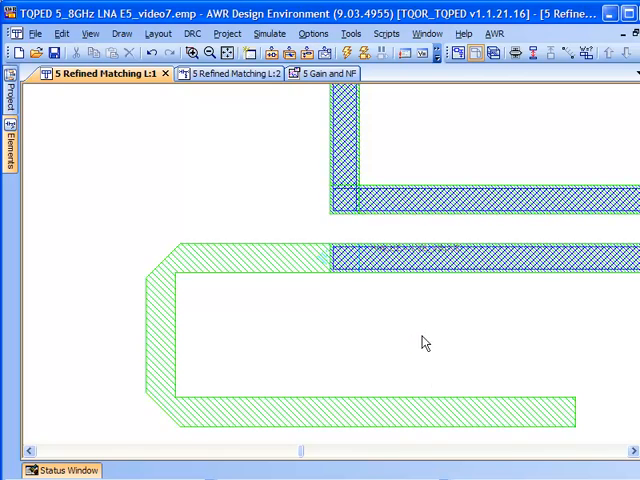
{"action": "mouse_move", "coordinate": [290, 288]}
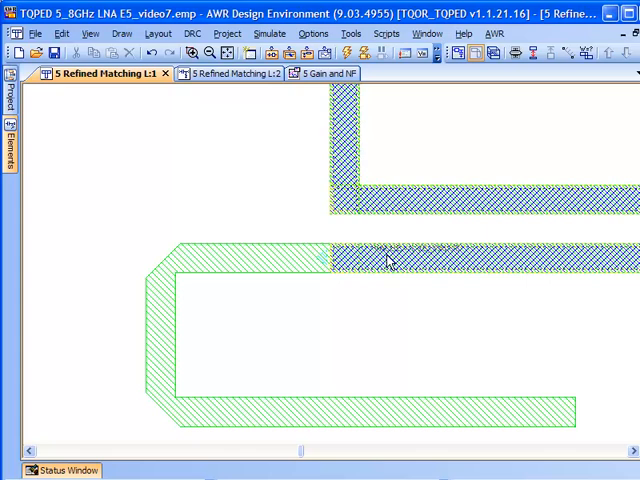
Change the connecting line cell's Line Type in Cell Options and show the layout in 3D.
{"action": "right_click", "coordinate": [388, 258]}
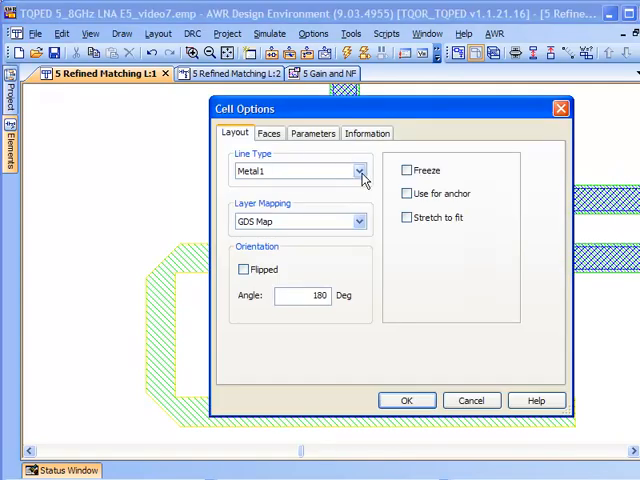
{"action": "left_click", "coordinate": [356, 172]}
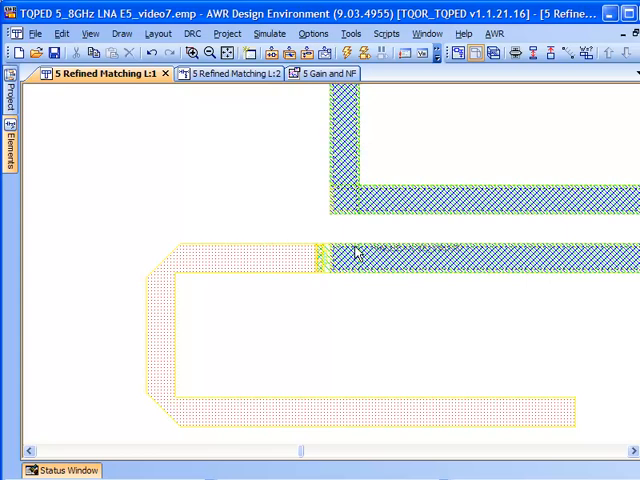
{"action": "mouse_move", "coordinate": [492, 52]}
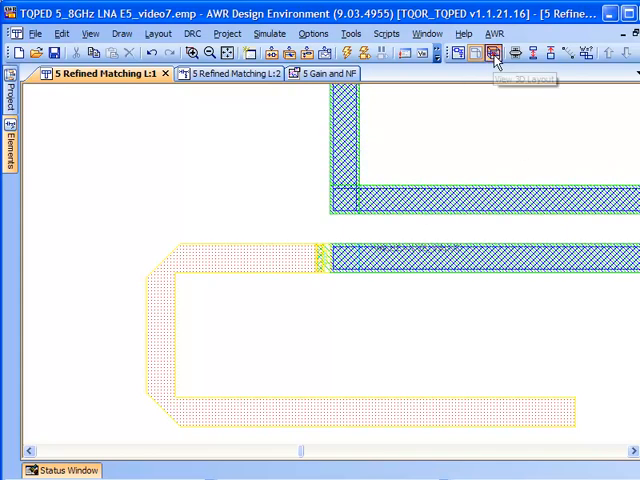
{"action": "left_click", "coordinate": [492, 52]}
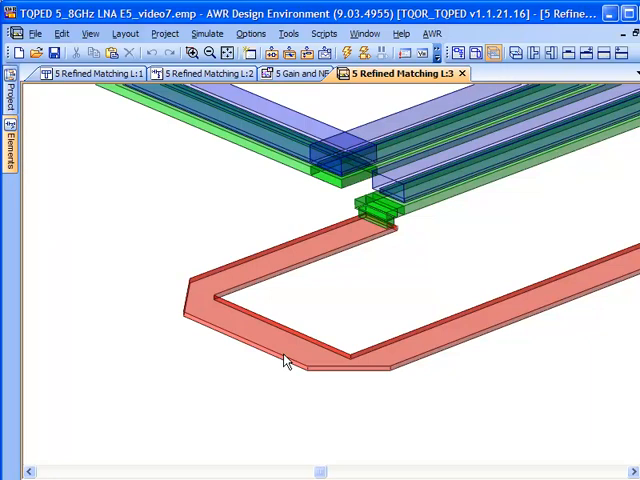
{"action": "mouse_move", "coordinate": [404, 196]}
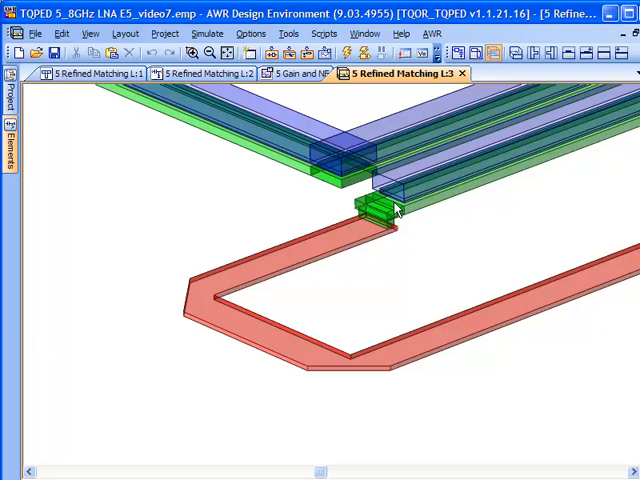
{"action": "mouse_move", "coordinate": [396, 240]}
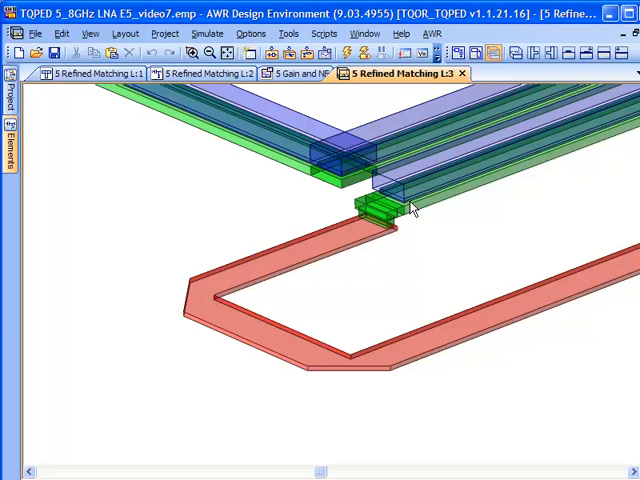
{"action": "mouse_move", "coordinate": [408, 130]}
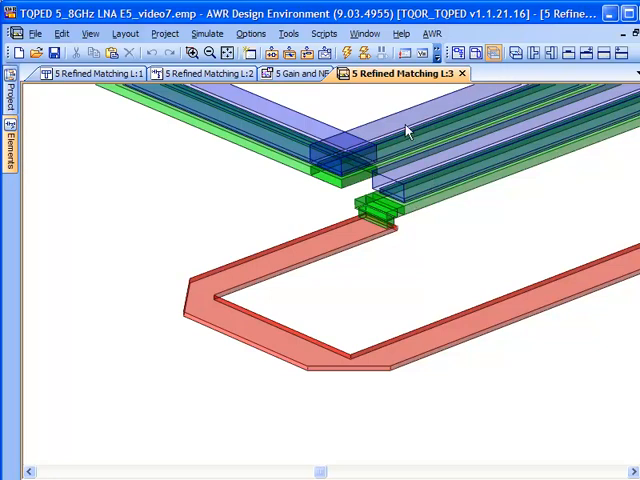
{"action": "mouse_move", "coordinate": [330, 252]}
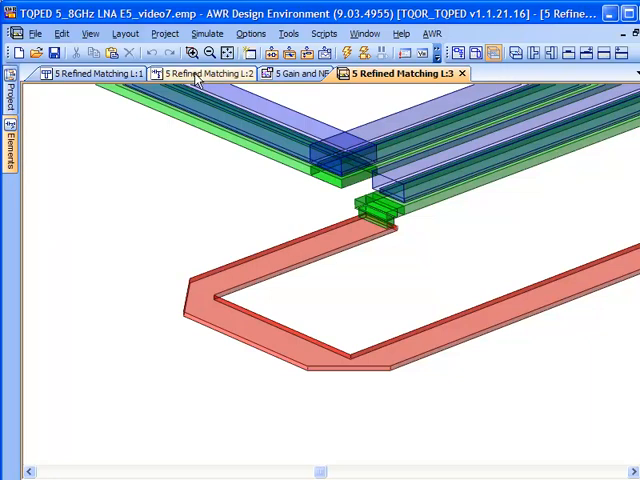
{"action": "mouse_move", "coordinate": [456, 268]}
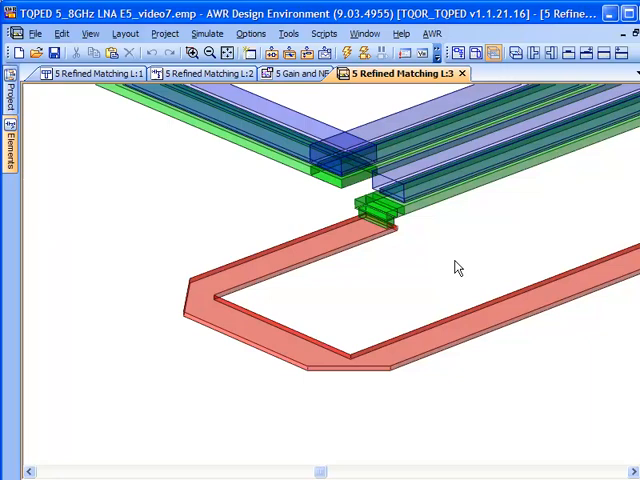
{"action": "left_click", "coordinate": [216, 72]}
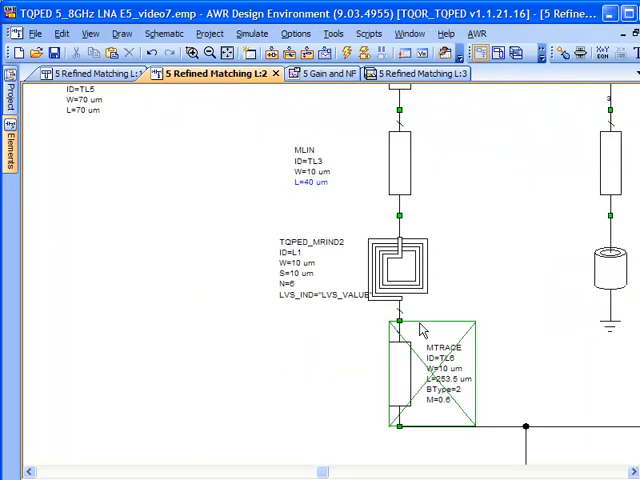
{"action": "left_click", "coordinate": [390, 264]}
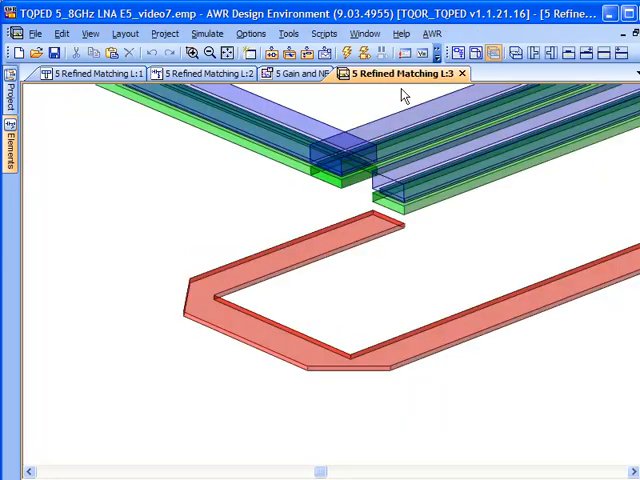
{"action": "mouse_move", "coordinate": [408, 236]}
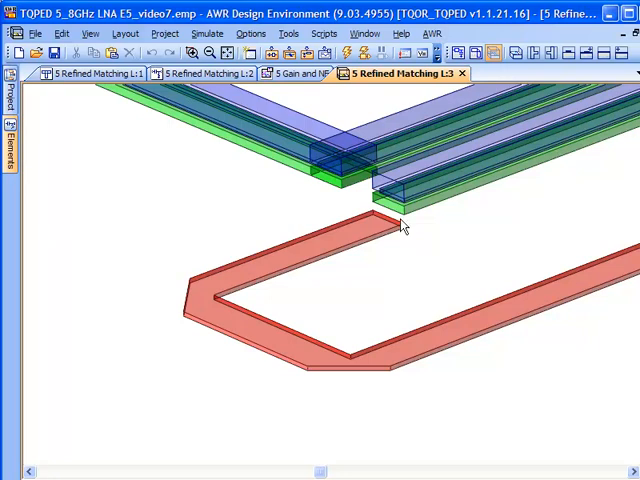
{"action": "left_click", "coordinate": [212, 72]}
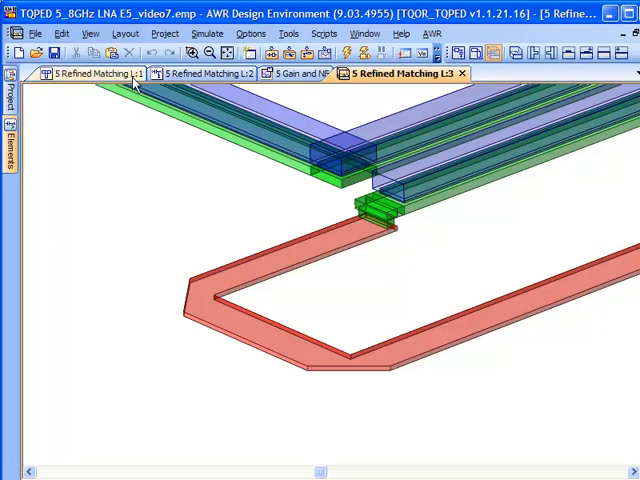
Set the layout cell's Line Type to Metal1 in its Cell Options.
{"action": "right_click", "coordinate": [224, 256]}
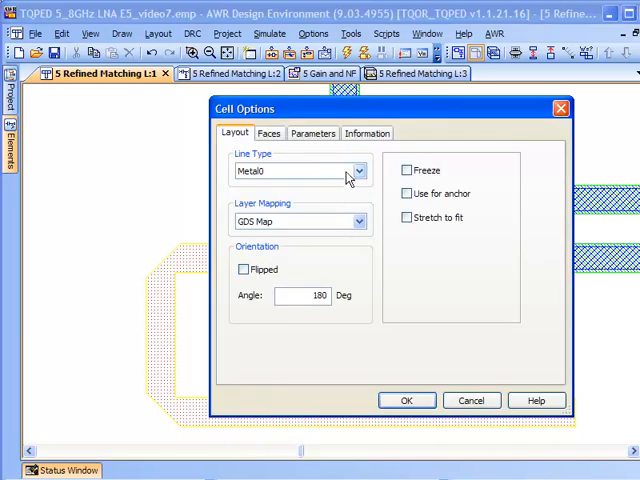
{"action": "left_click", "coordinate": [300, 170]}
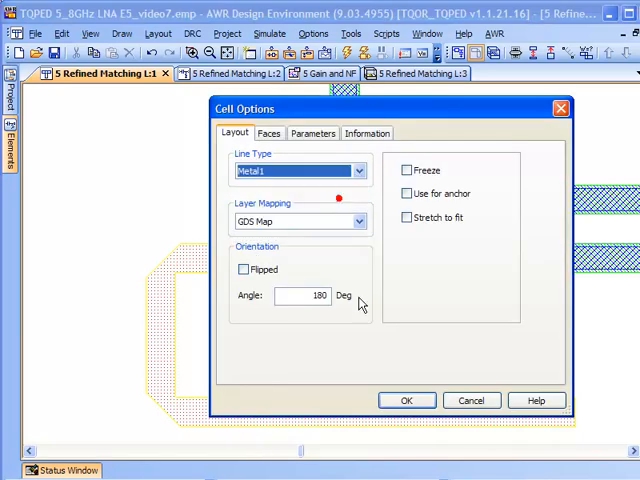